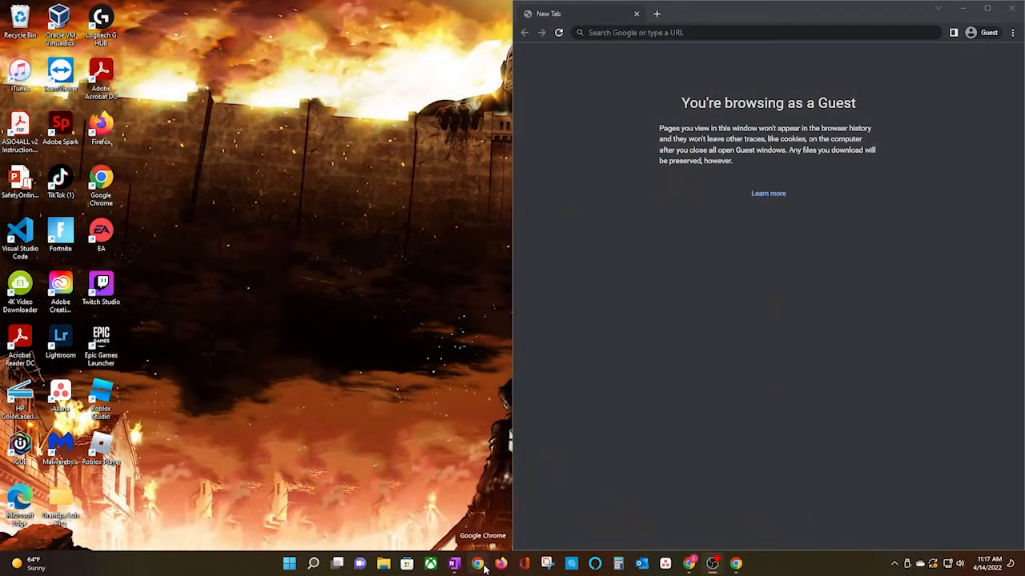
{"action": "mouse_move", "coordinate": [554, 50]}
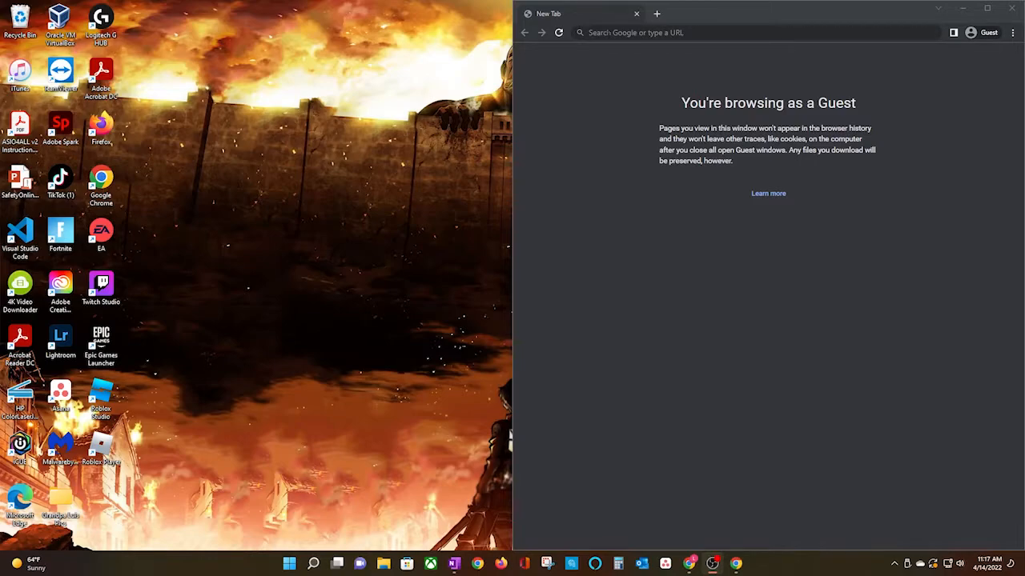
Step: Navigate Chrome to dymo.com from the address bar
{"action": "left_click", "coordinate": [753, 32]}
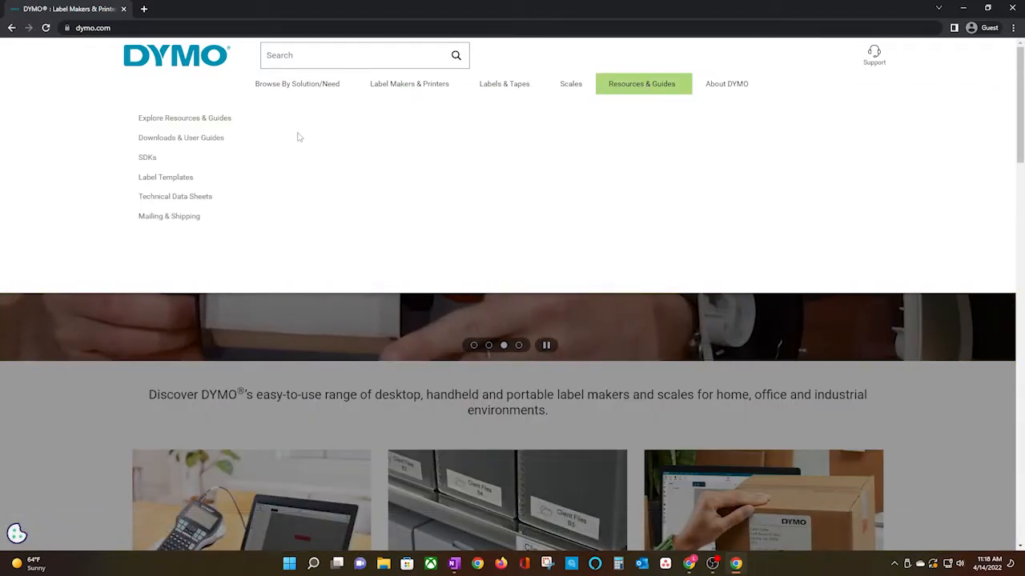
Step: Download the Windows DYMO Connect installer (DCDSetup1.4.3.131.exe) from the LabelWriters and LabelManager downloads
{"action": "left_click", "coordinate": [181, 137]}
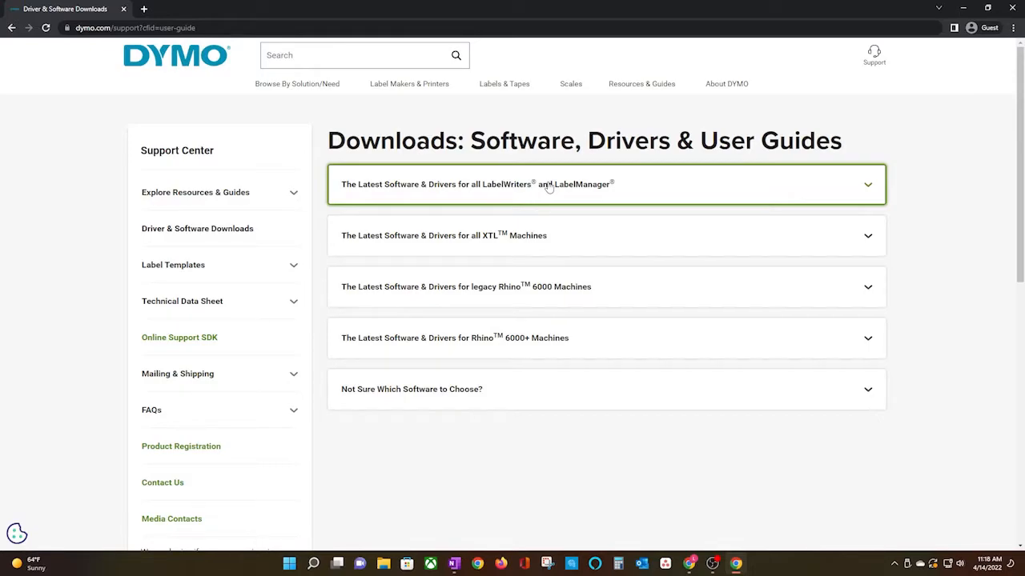
{"action": "left_click", "coordinate": [605, 184]}
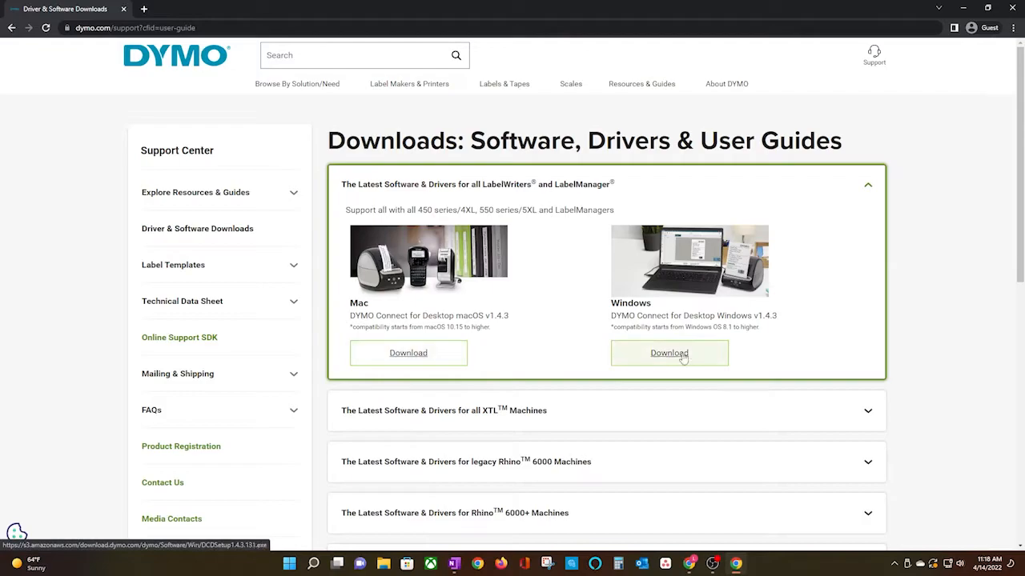
{"action": "left_click", "coordinate": [669, 354]}
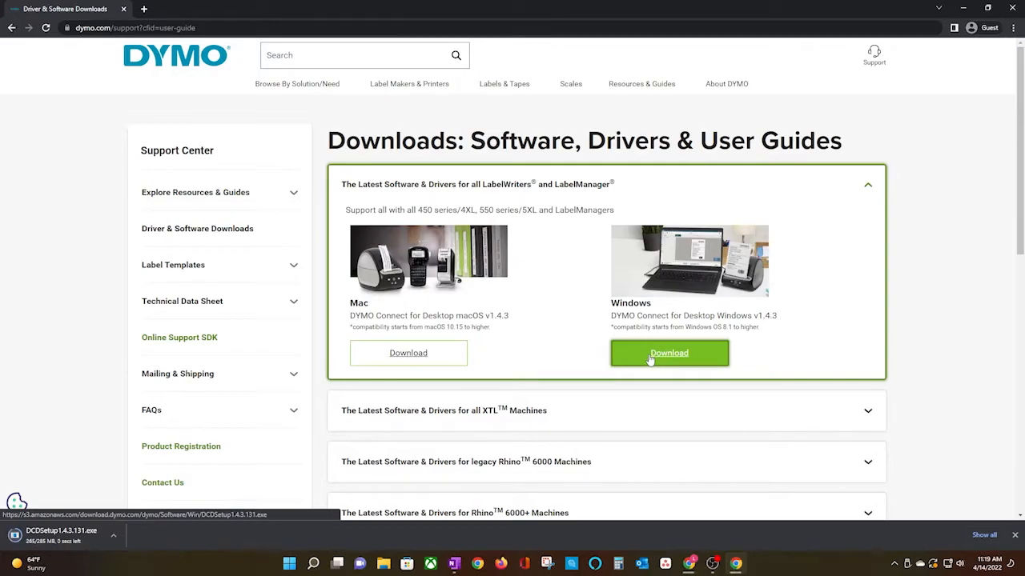
{"action": "mouse_move", "coordinate": [638, 344]}
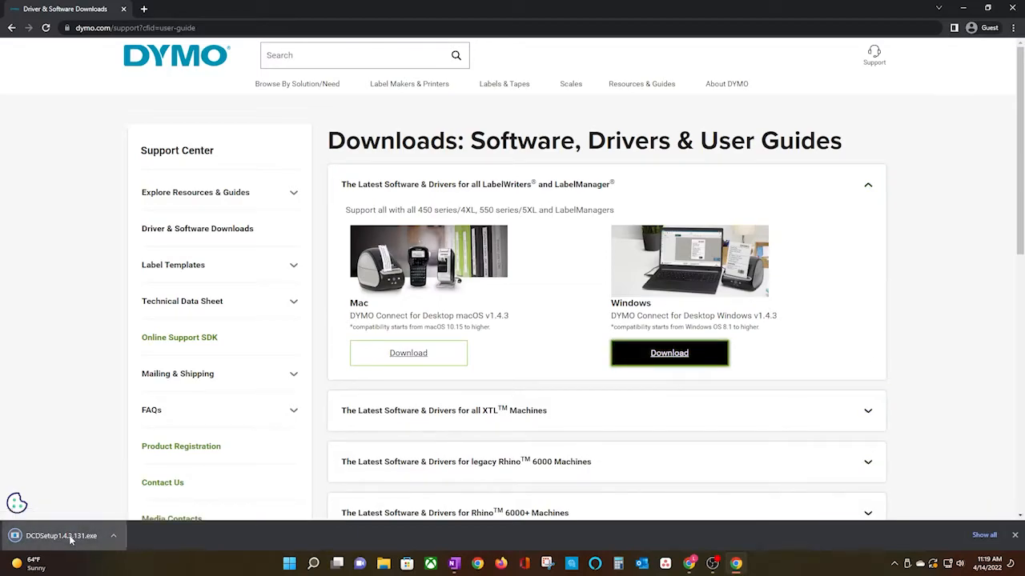
Step: Run the downloaded installer in English and install the Microsoft ACE 2016 prerequisite
{"action": "left_click", "coordinate": [67, 536]}
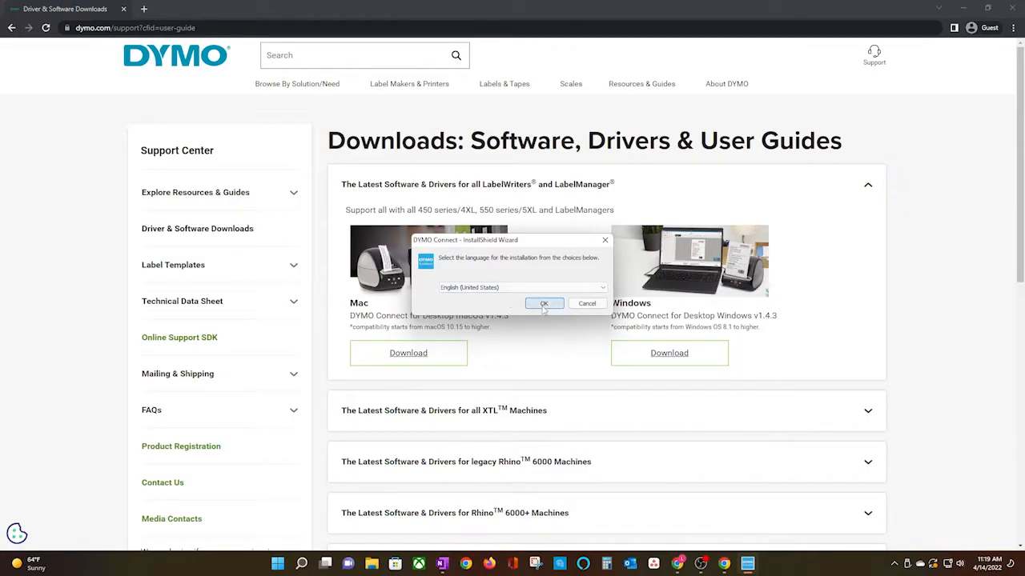
{"action": "left_click", "coordinate": [545, 304]}
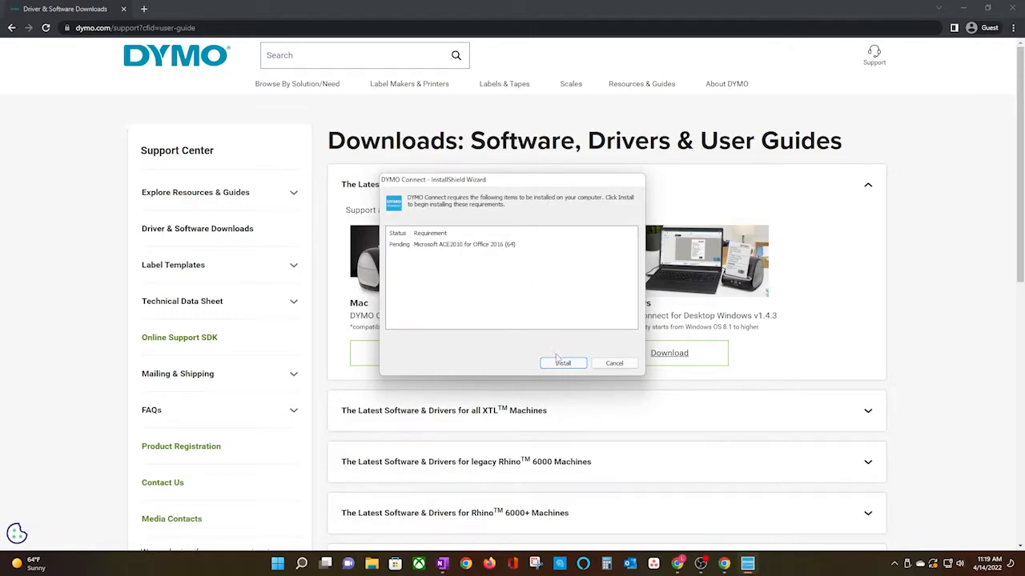
{"action": "left_click", "coordinate": [564, 361]}
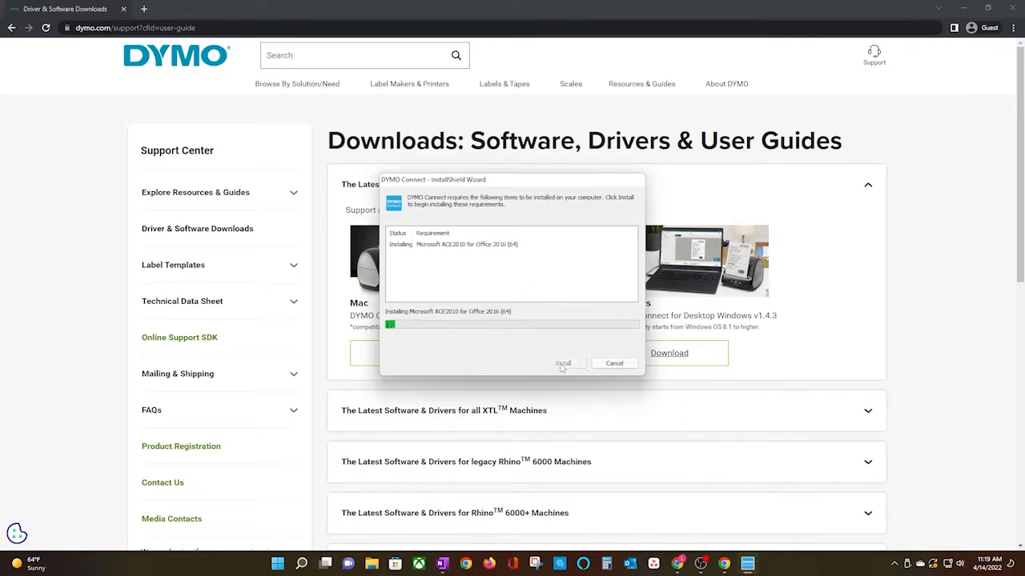
{"action": "left_click", "coordinate": [567, 362]}
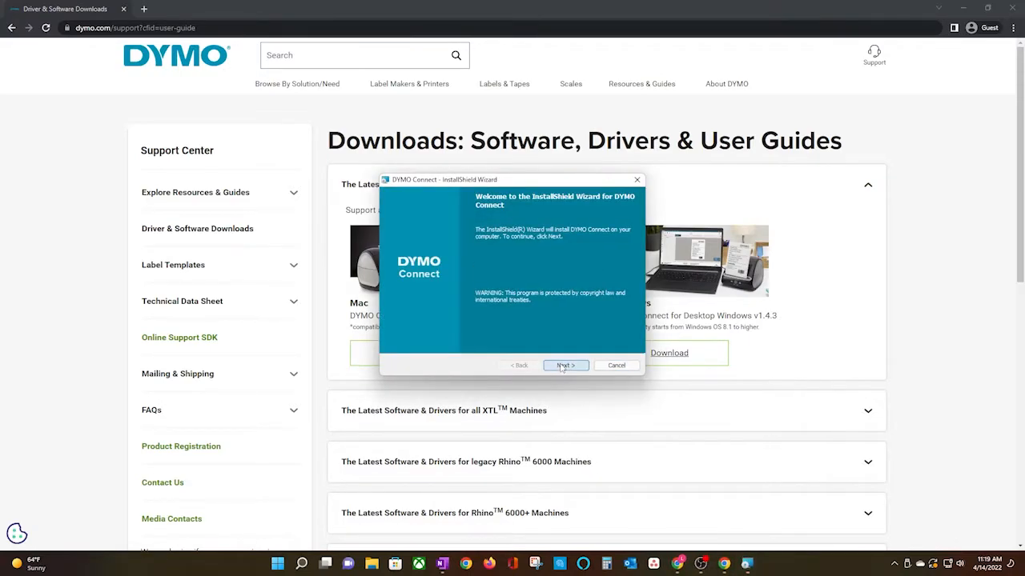
Step: Accept the license agreement and keep the default destination folder
{"action": "left_click", "coordinate": [565, 365]}
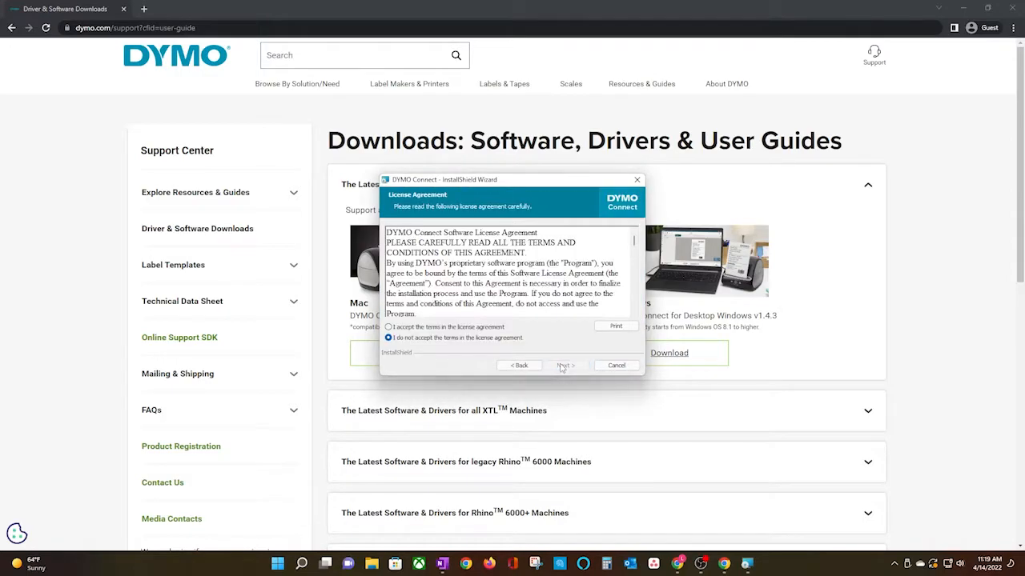
{"action": "left_click", "coordinate": [393, 326]}
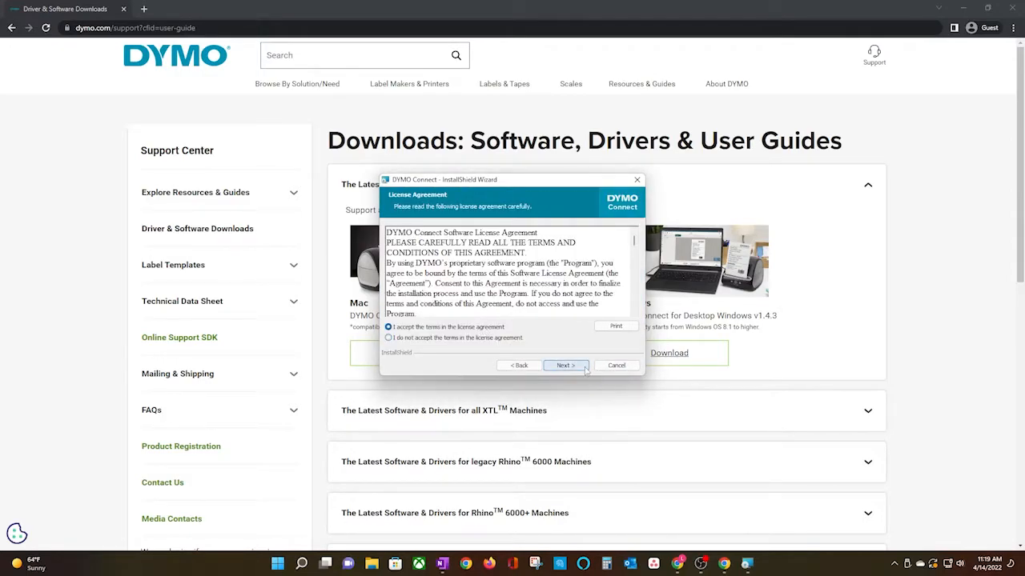
{"action": "left_click", "coordinate": [565, 365]}
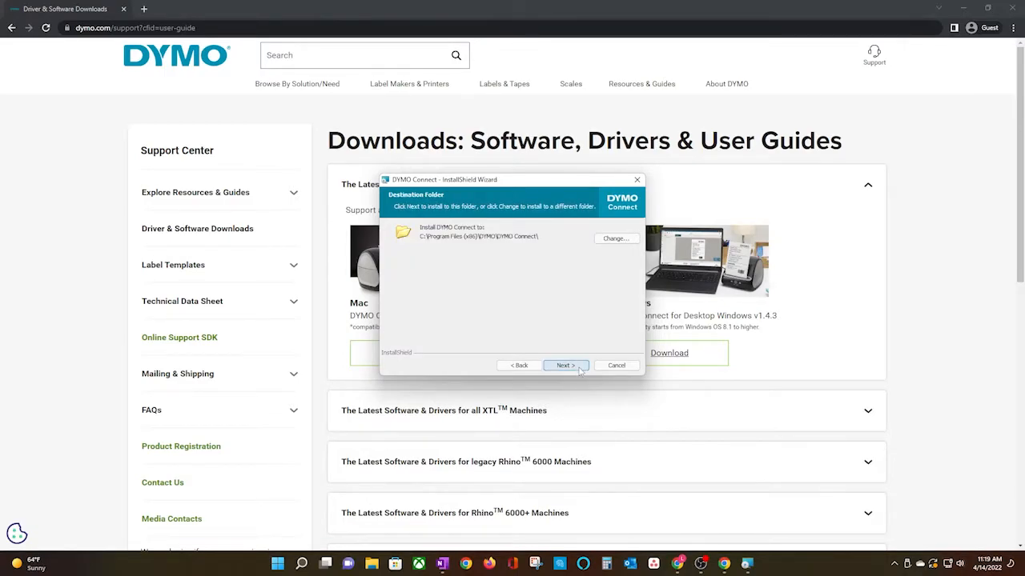
{"action": "left_click", "coordinate": [565, 365]}
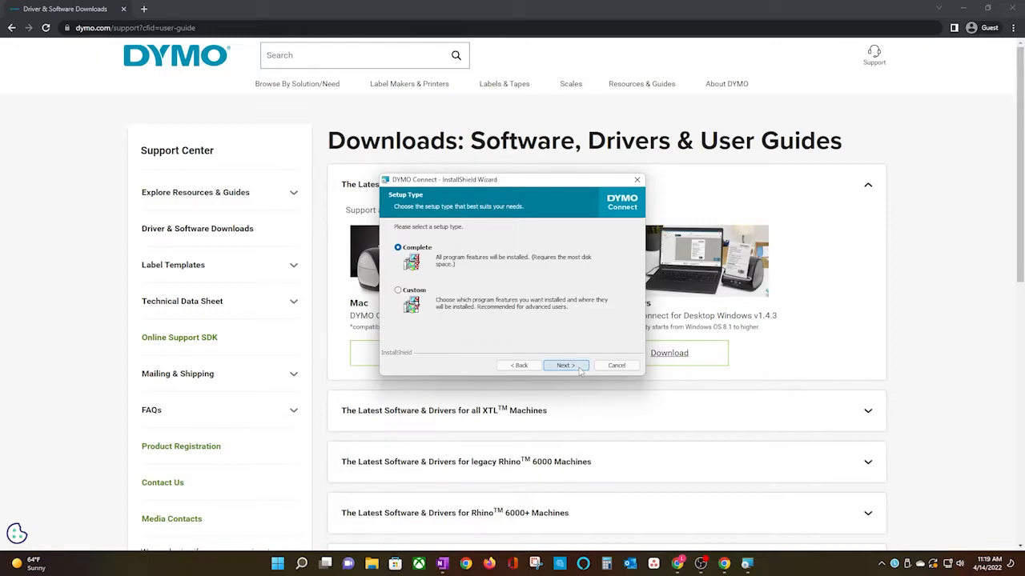
Step: Choose the Complete setup type and proceed until the Files in Use warning appears
{"action": "left_click", "coordinate": [567, 365]}
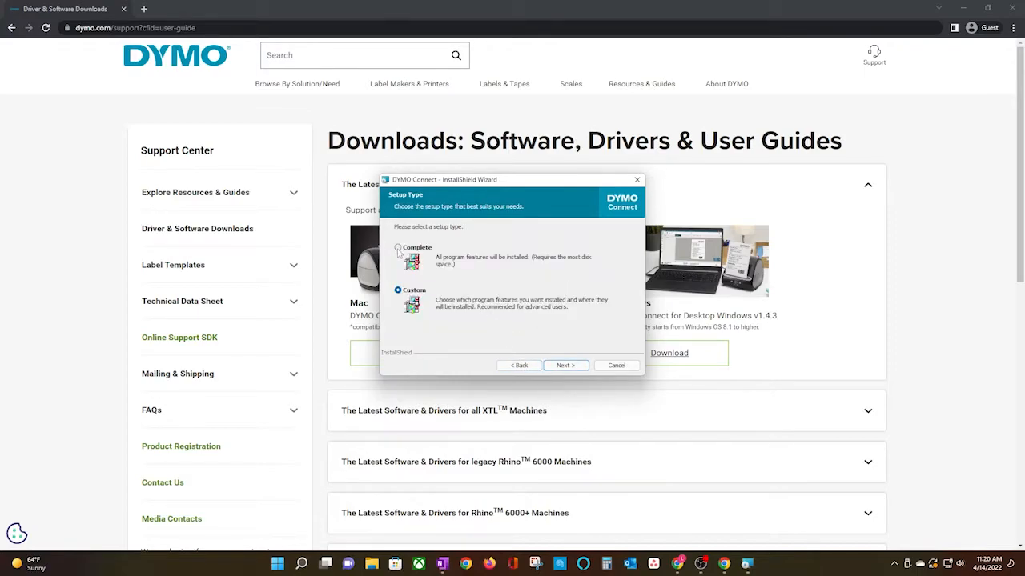
{"action": "left_click", "coordinate": [398, 246]}
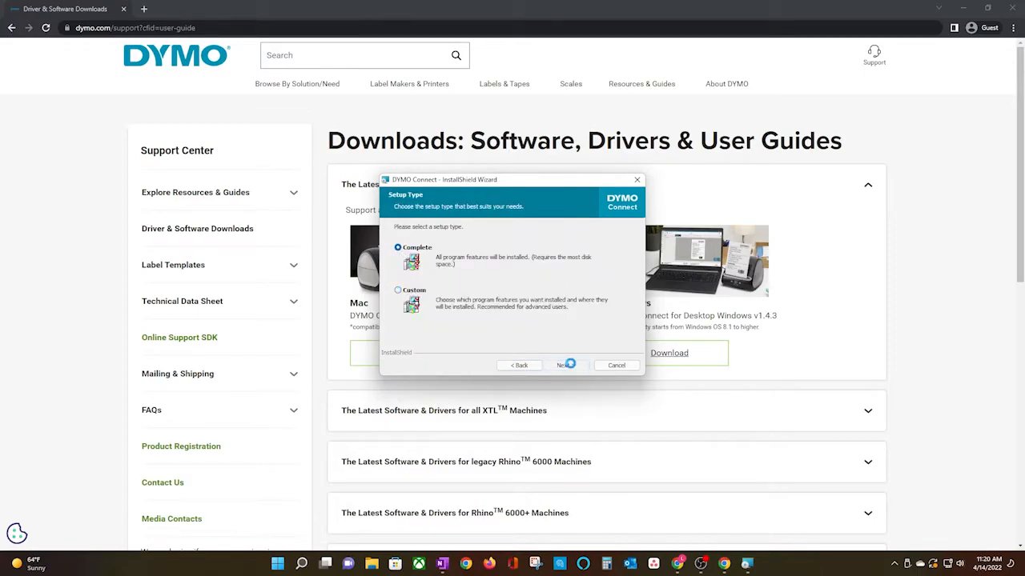
{"action": "left_click", "coordinate": [567, 365]}
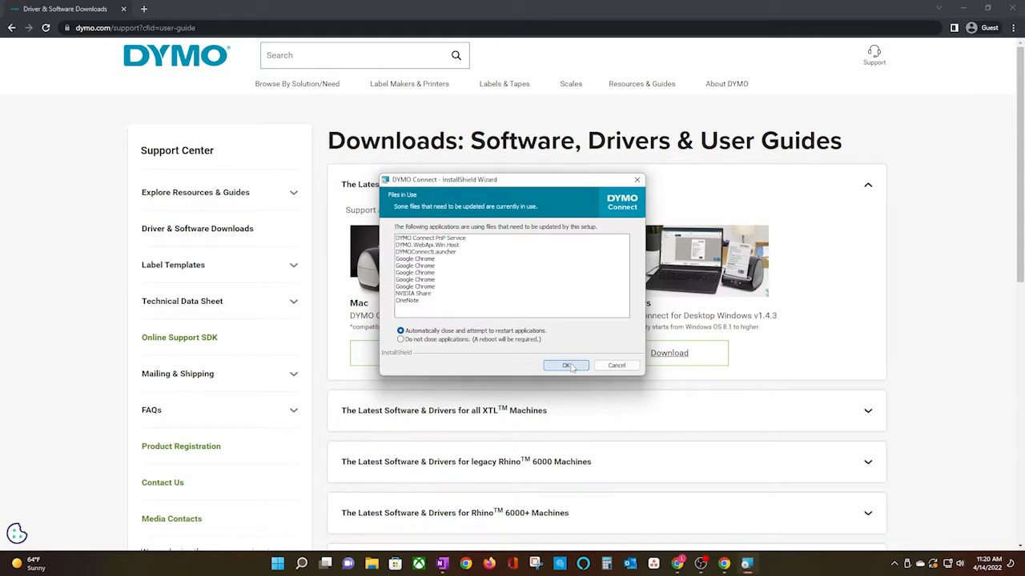
Step: Let setup close the apps in use, finish the wizard and answer No to restarting now
{"action": "left_click", "coordinate": [566, 365]}
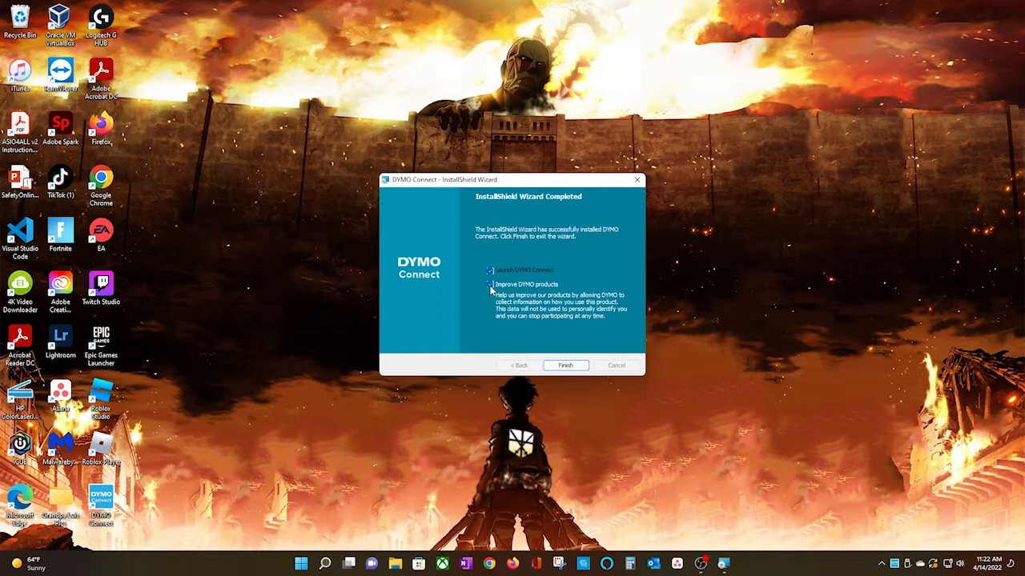
{"action": "left_click", "coordinate": [490, 285]}
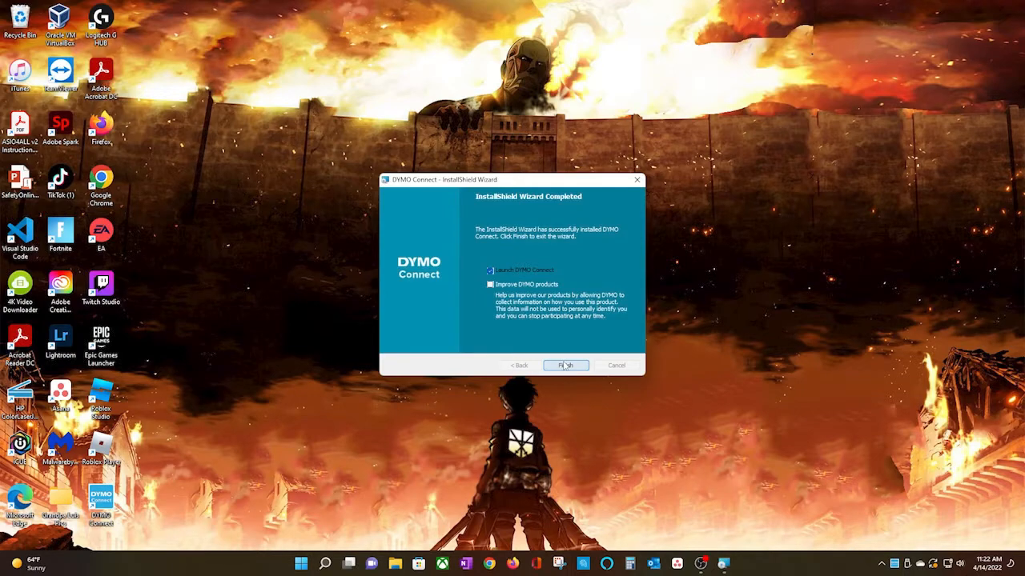
{"action": "left_click", "coordinate": [566, 365]}
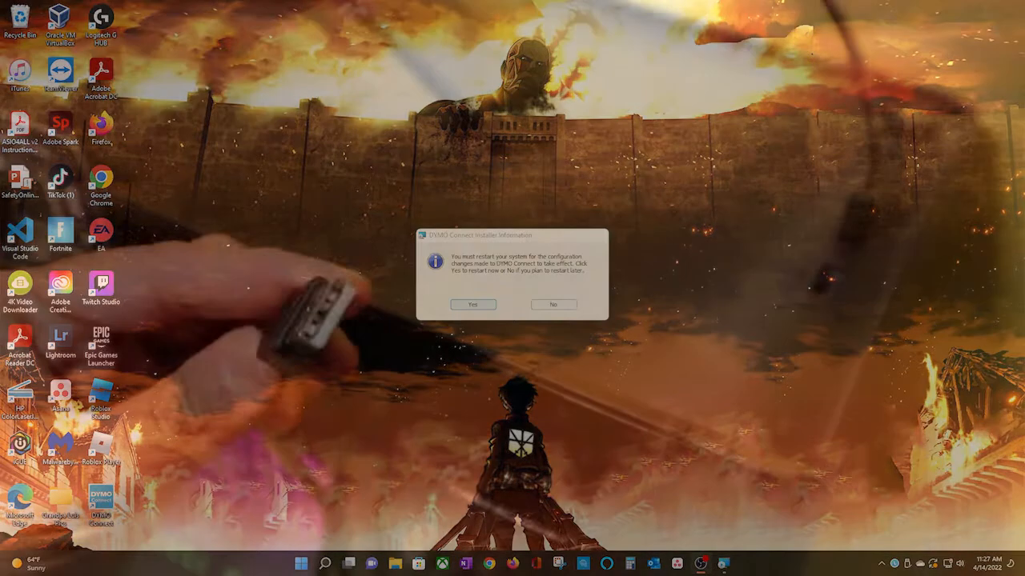
{"action": "left_click", "coordinate": [552, 304]}
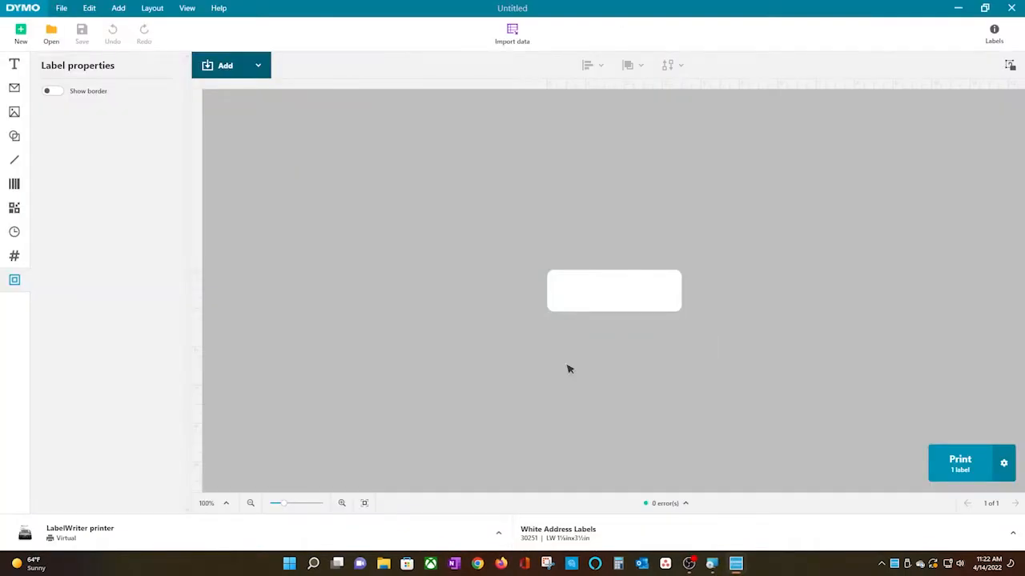
Step: Step through the welcome tips, tick Don't show these again and close them
{"action": "left_click", "coordinate": [225, 64]}
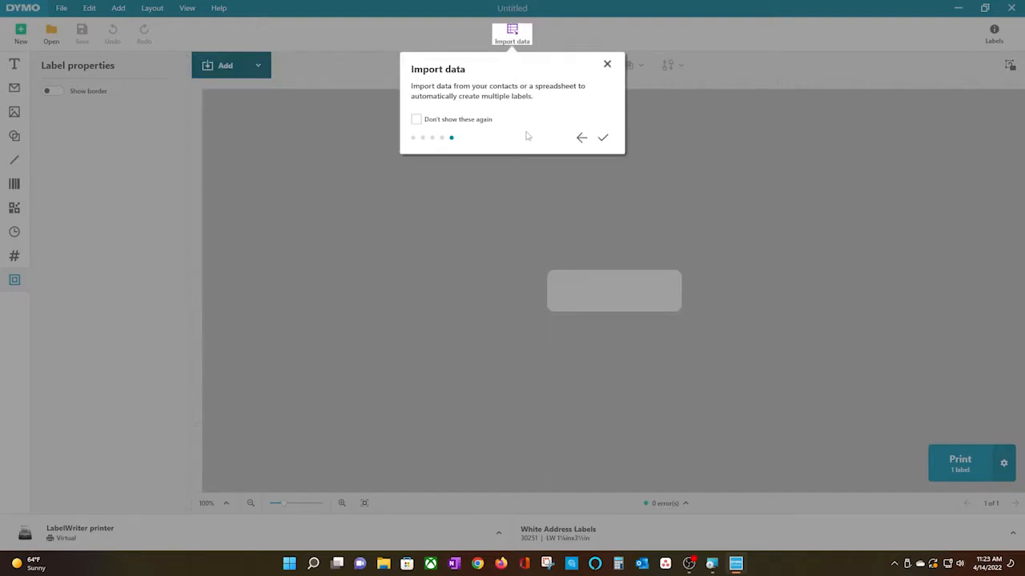
{"action": "left_click", "coordinate": [417, 118]}
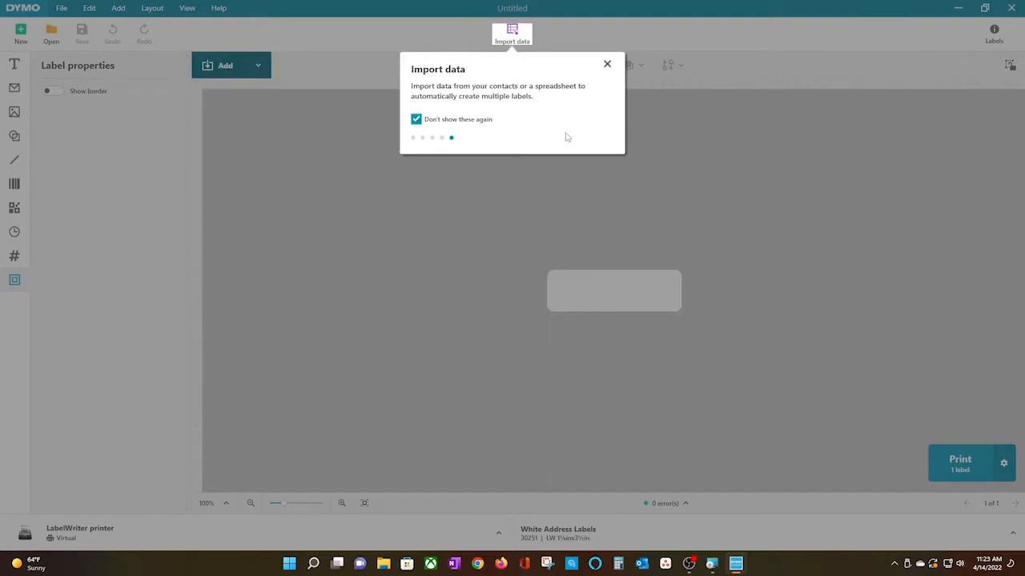
{"action": "left_click", "coordinate": [605, 62]}
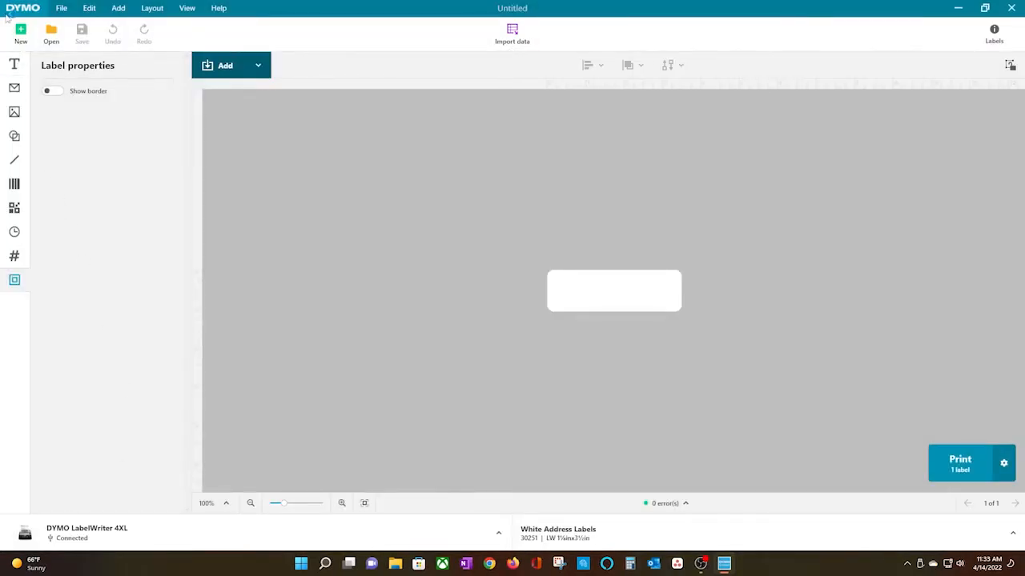
Step: Start a new label and permanently dismiss the label type tip
{"action": "left_click", "coordinate": [16, 33]}
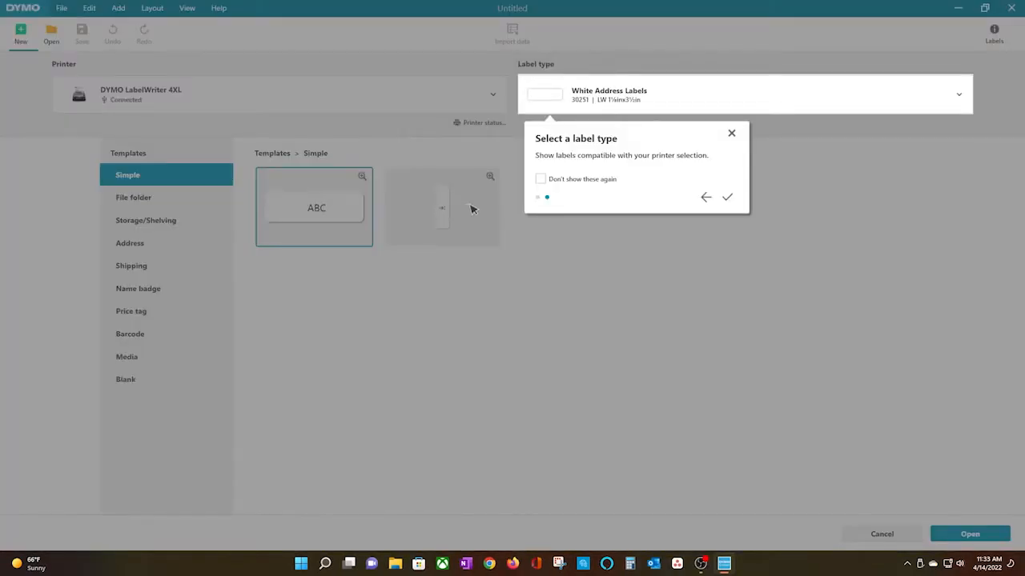
{"action": "left_click", "coordinate": [541, 180]}
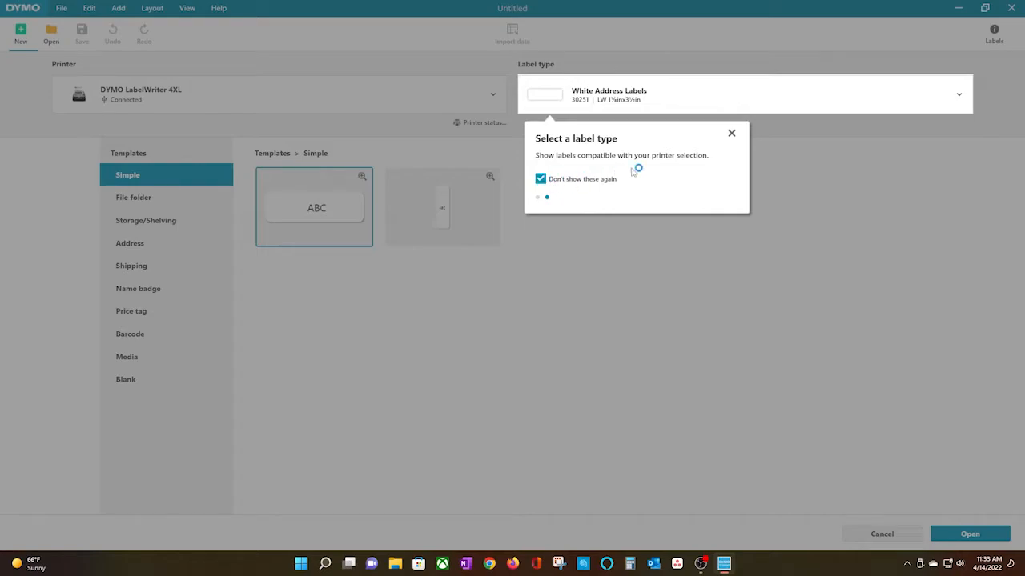
{"action": "left_click", "coordinate": [730, 133]}
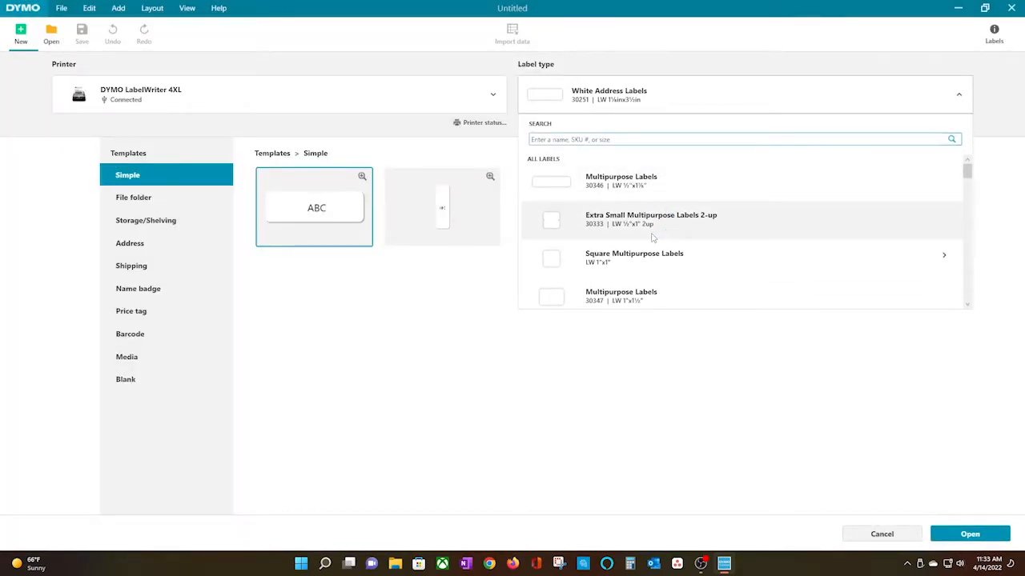
Step: Select Extra Large Shipping Labels for LabelWriter XL, 4"x6", and create it from the portrait Simple template
{"action": "scroll", "scroll_direction": "down", "scroll_amount": 3}
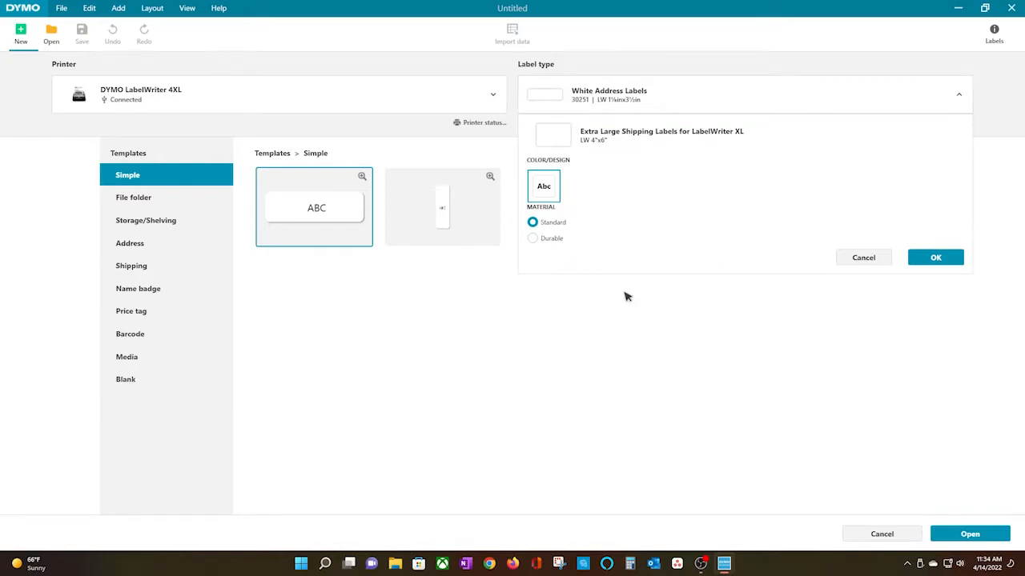
{"action": "left_click", "coordinate": [935, 256]}
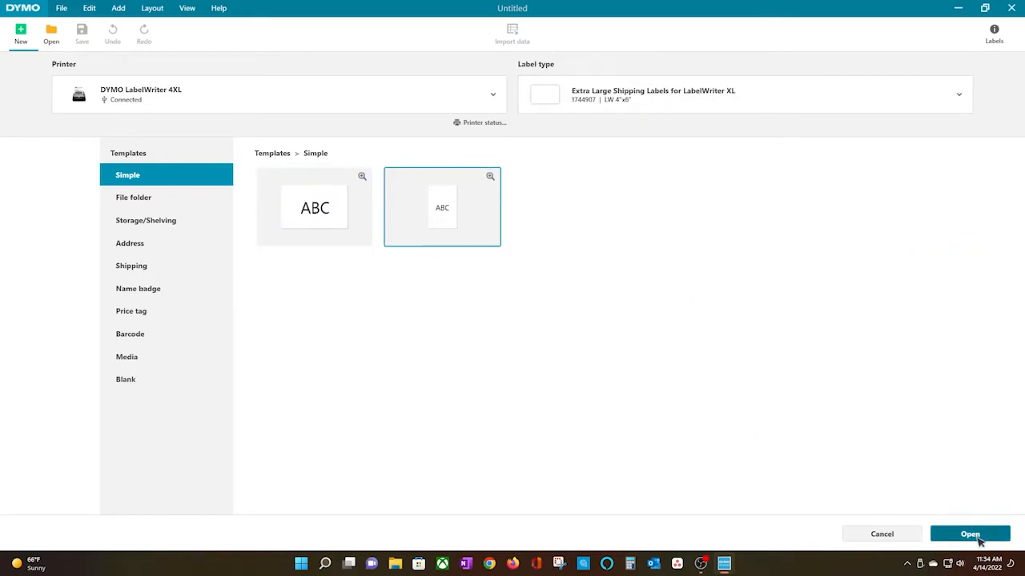
{"action": "left_click", "coordinate": [970, 534]}
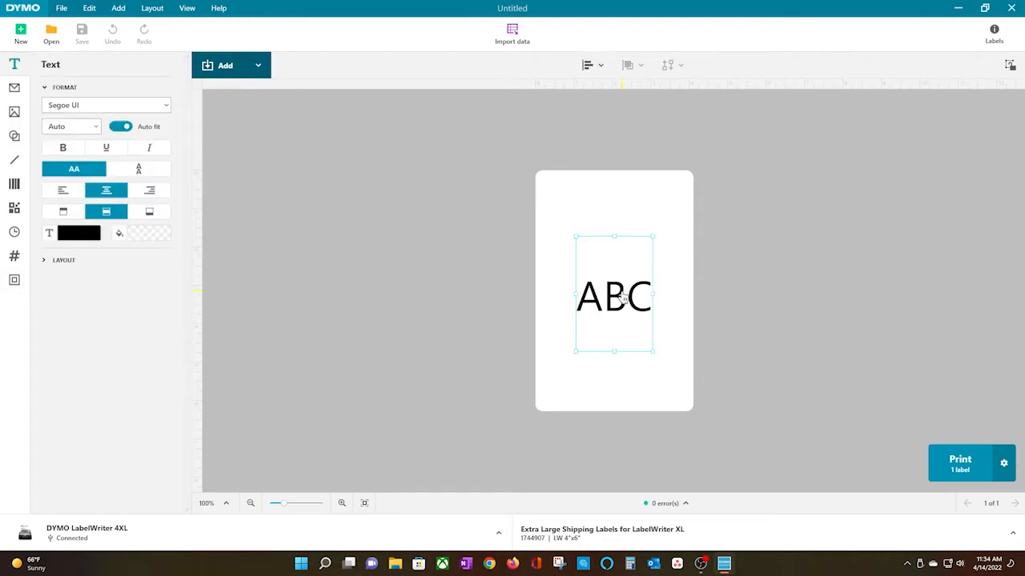
Step: Set the label text to 'Hello Darkness My Old Friend' and print it
{"action": "type", "text": "Hello Darkness"}
{"action": "type", "text": "My Old Friend"}
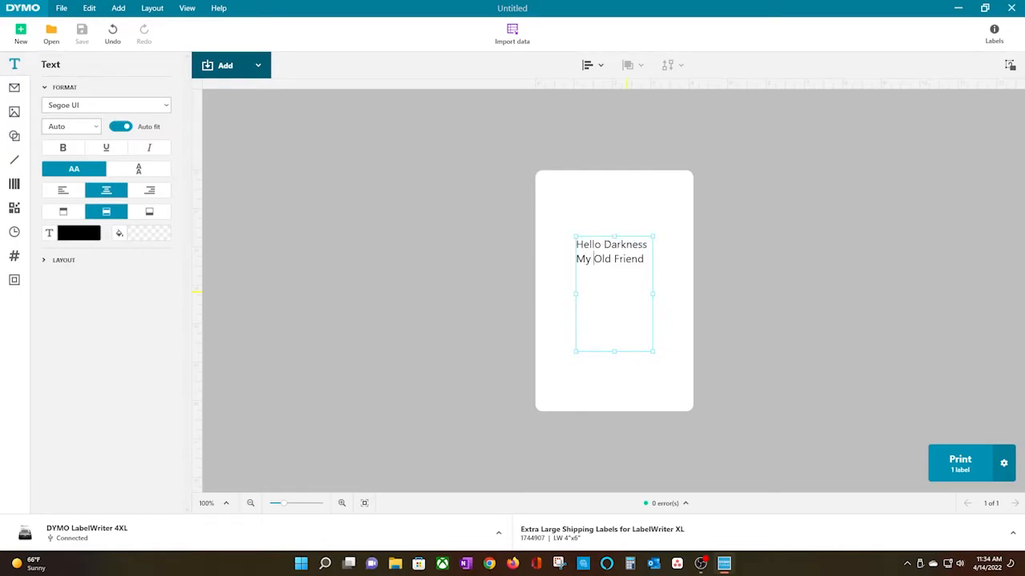
{"action": "left_click", "coordinate": [586, 64]}
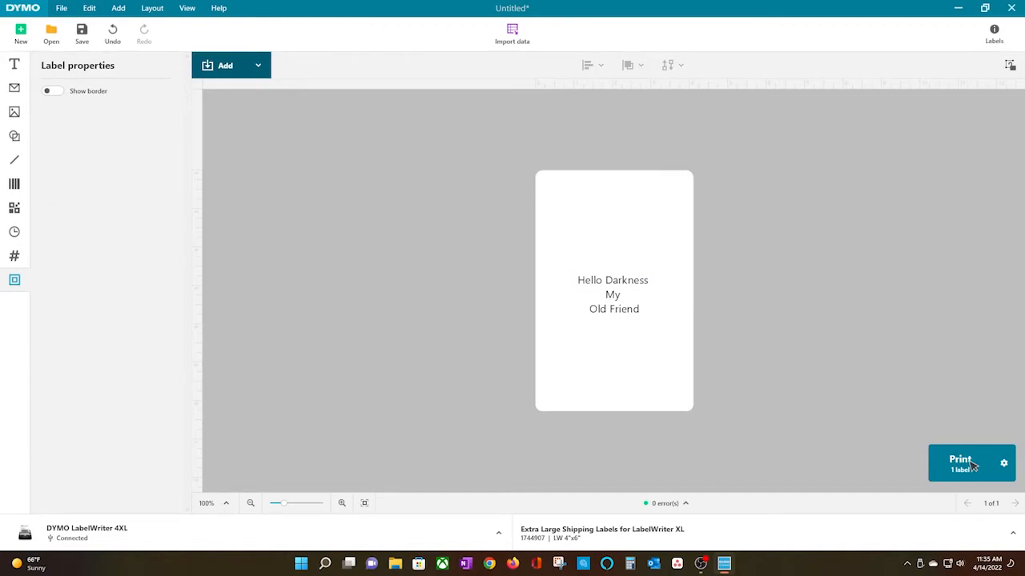
{"action": "left_click", "coordinate": [961, 463]}
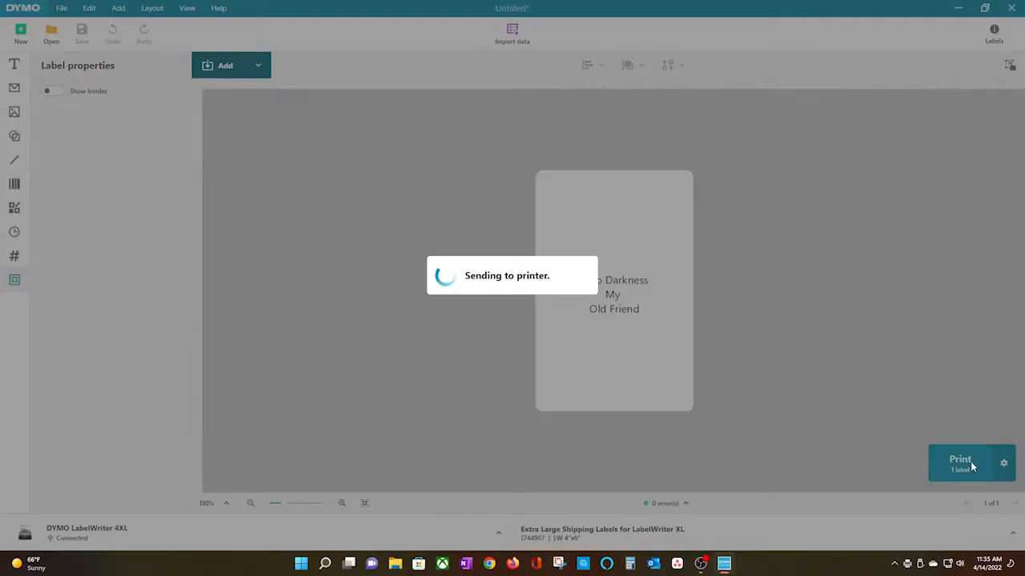